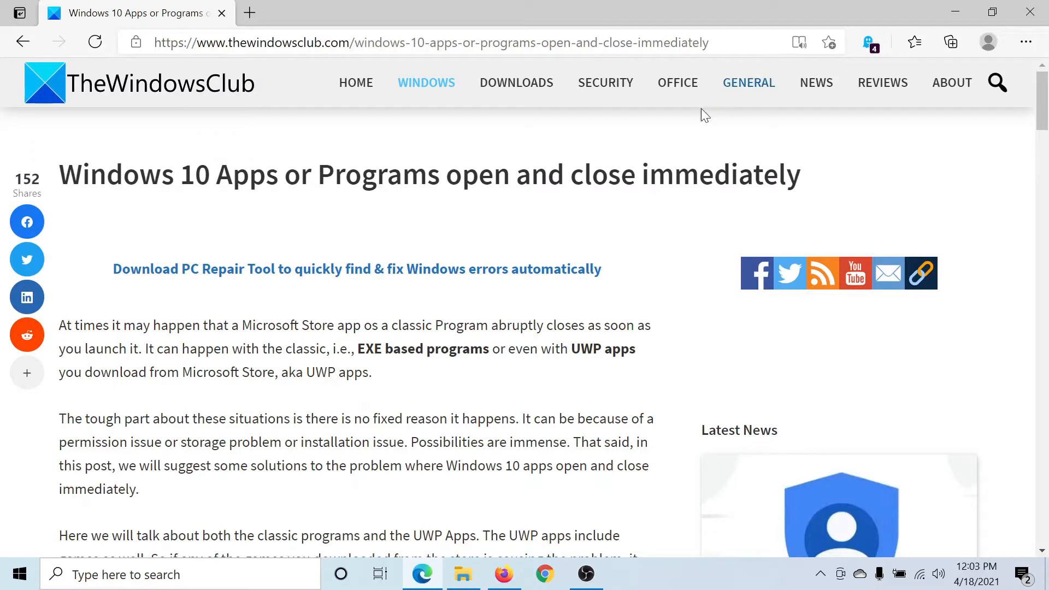
mouse_move(291, 407)
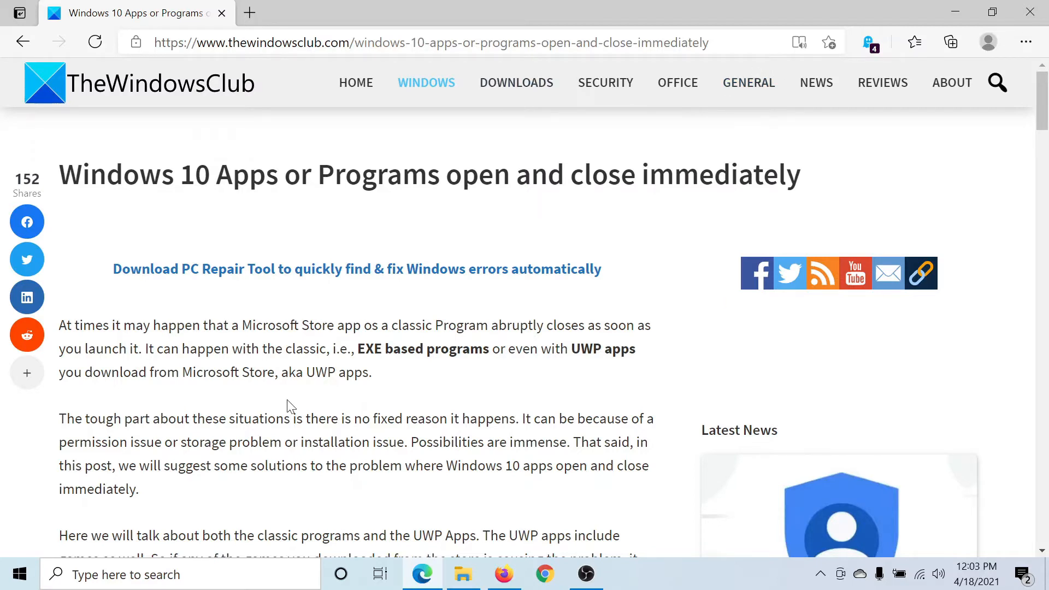
mouse_move(87, 521)
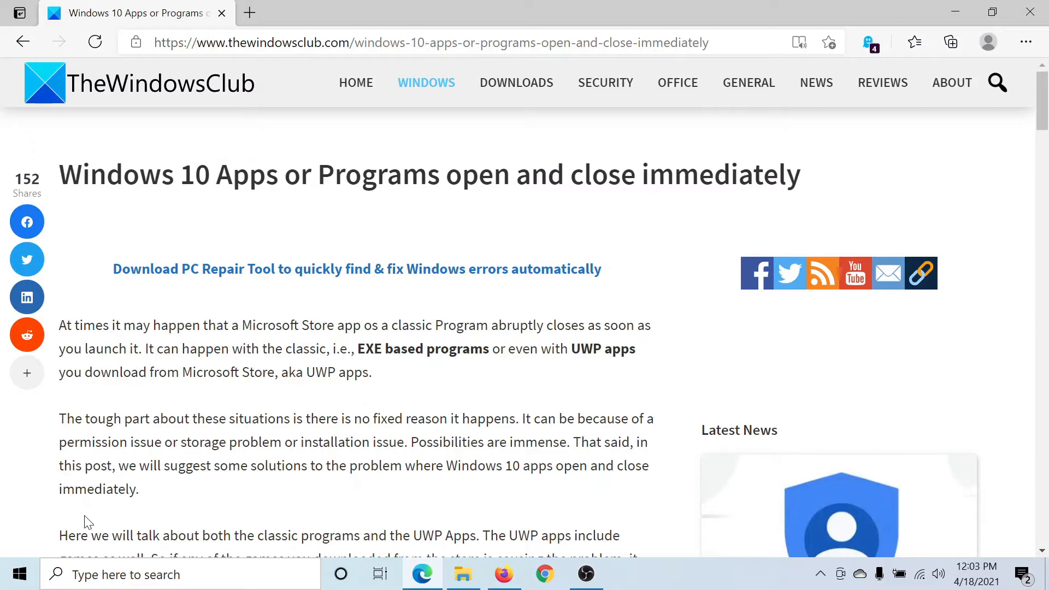
Launch Settings from Start and scroll the Apps & features list to 3D Viewer
left_click(18, 574)
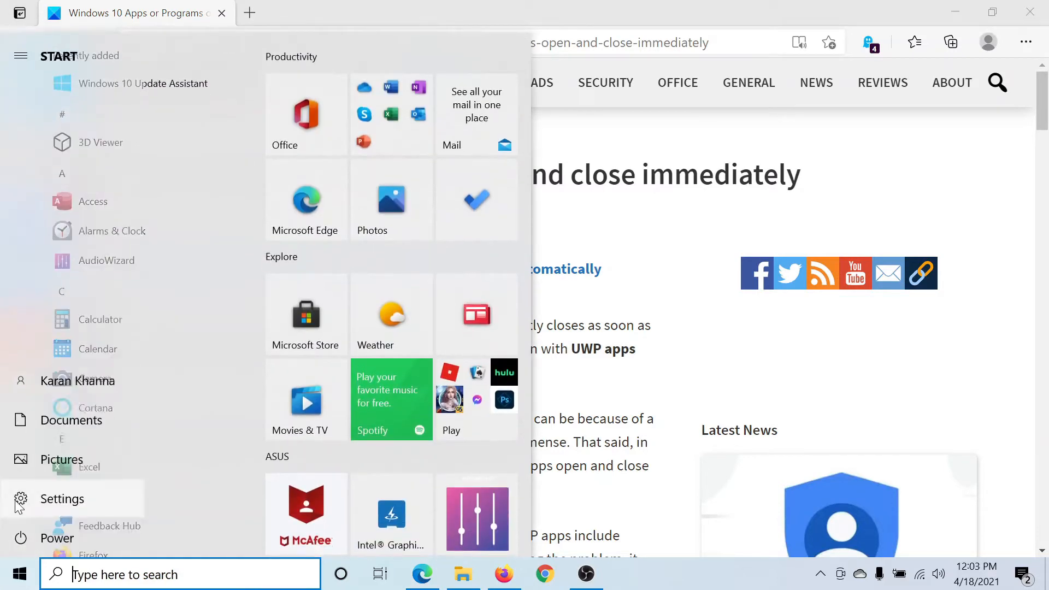
left_click(61, 498)
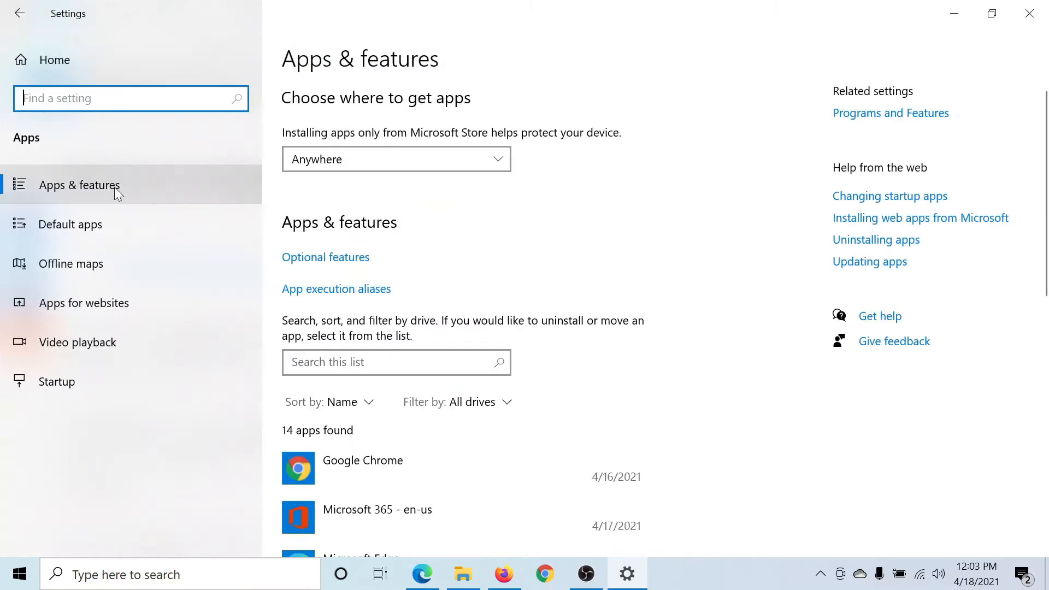
scroll("down", 3)
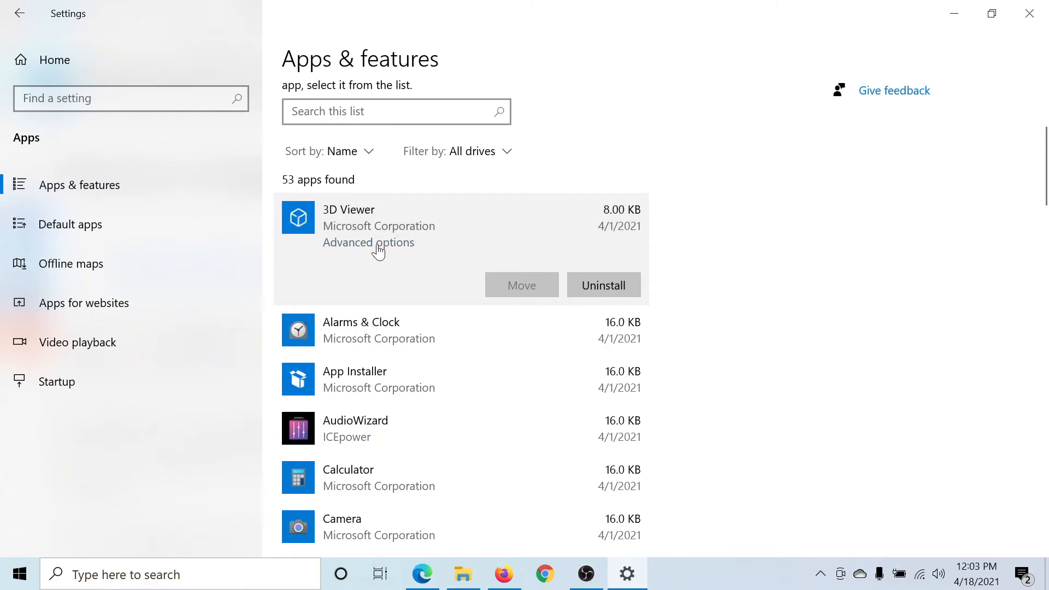
Go to 3D Viewer's Advanced options and scroll to the Reset section
left_click(368, 242)
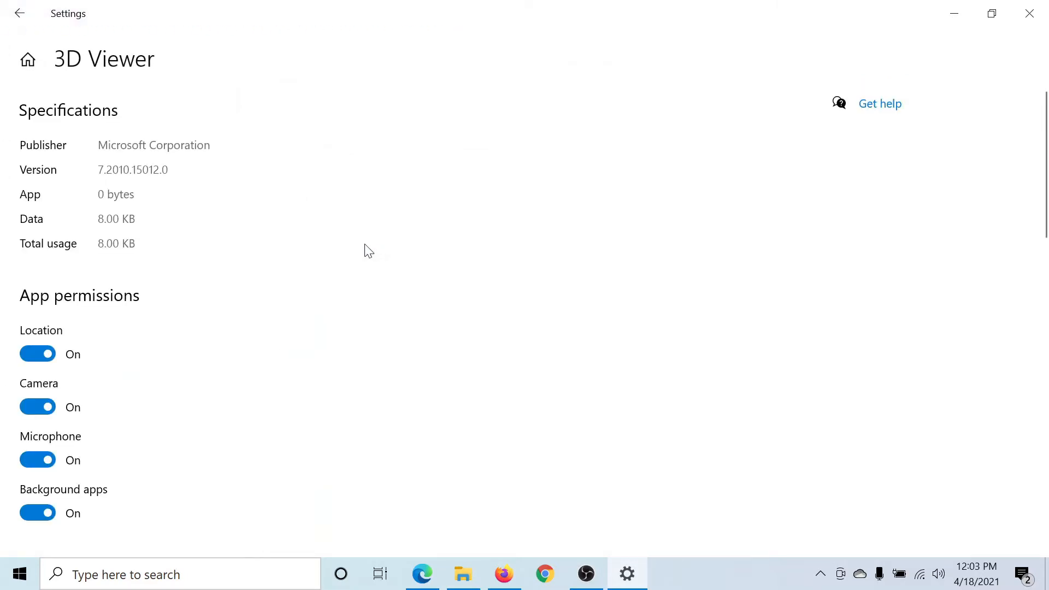
scroll("down", 3)
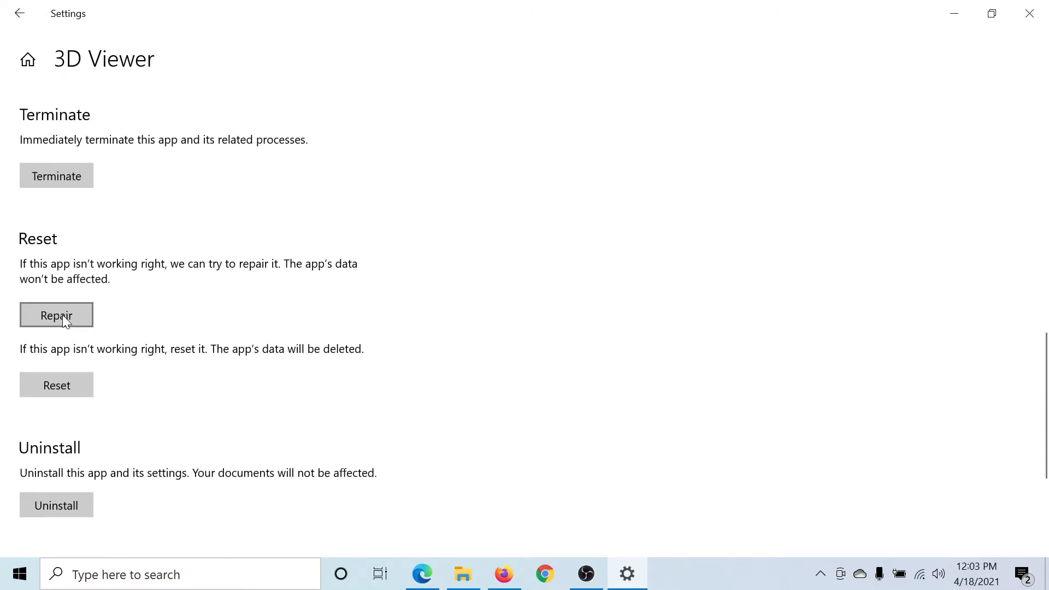
mouse_move(56, 385)
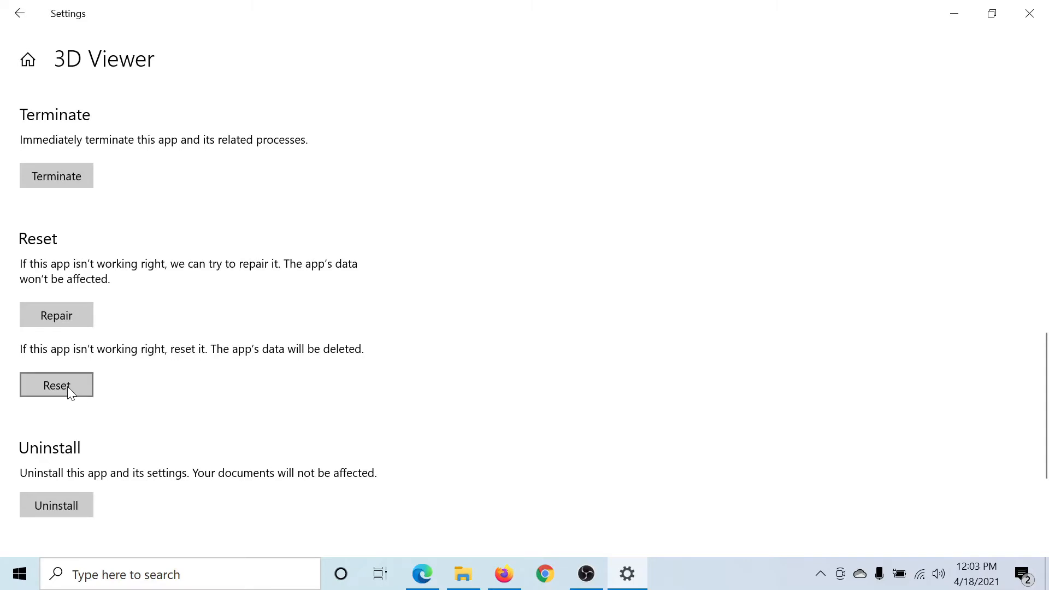
mouse_move(20, 10)
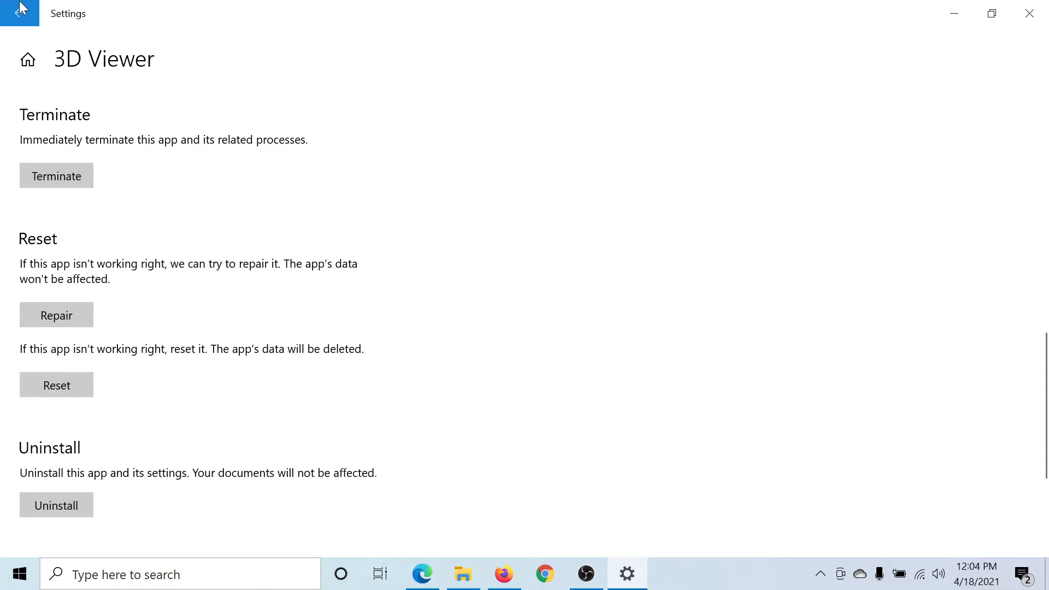
Go back to the Apps & features list with 3D Viewer shown
left_click(20, 13)
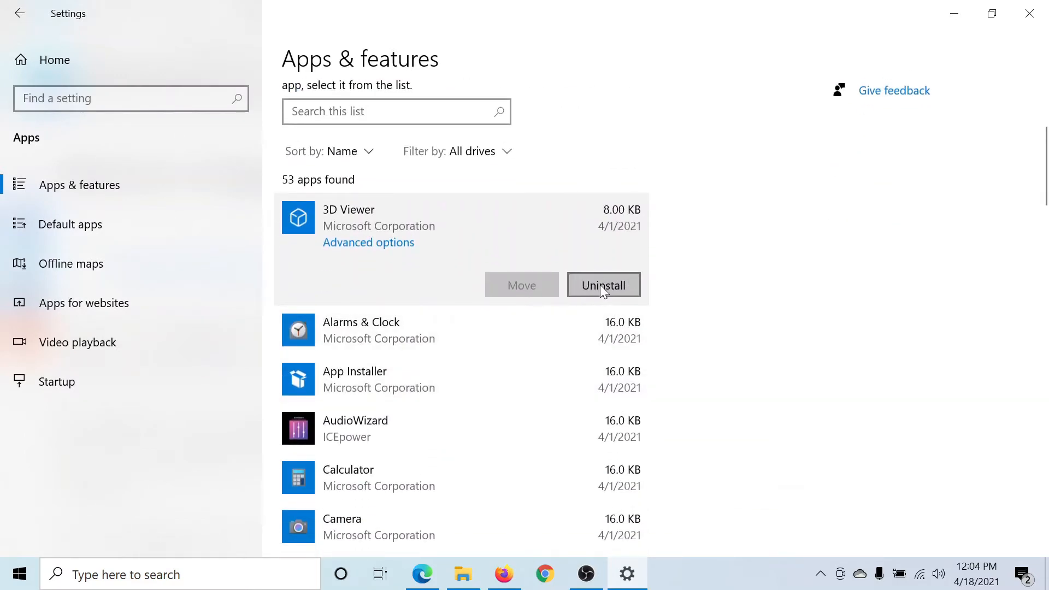
mouse_move(604, 256)
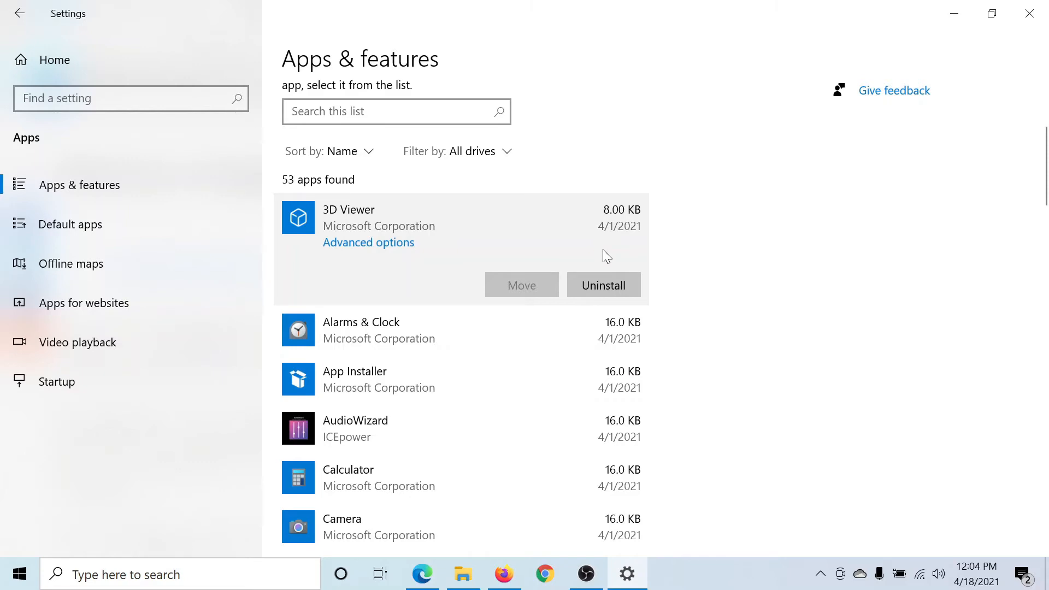
mouse_move(713, 158)
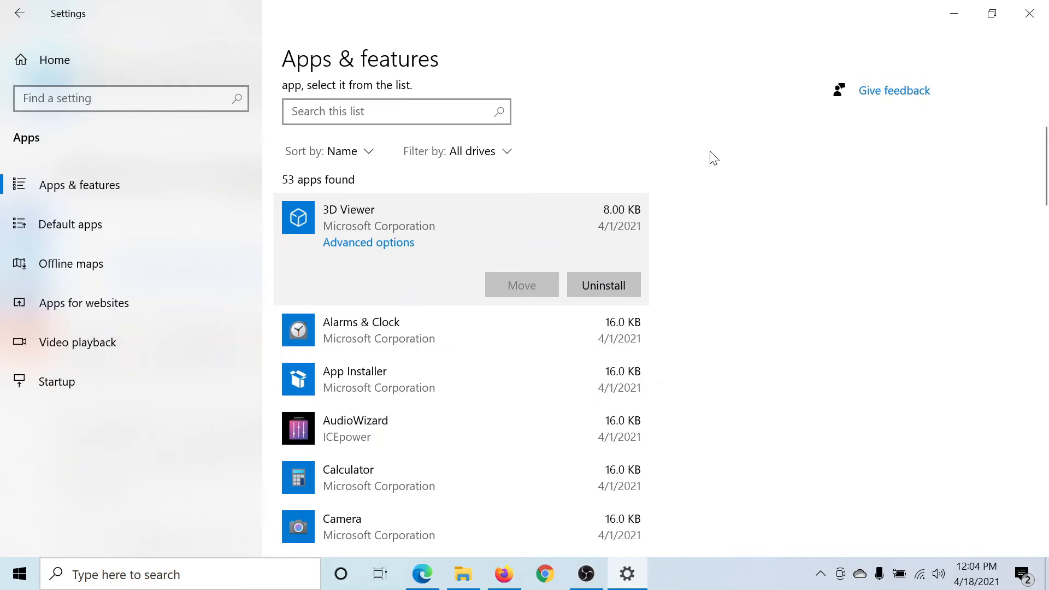
Navigate via Update & Security > Troubleshoot > Additional troubleshooters and run Windows Store Apps
left_click(19, 13)
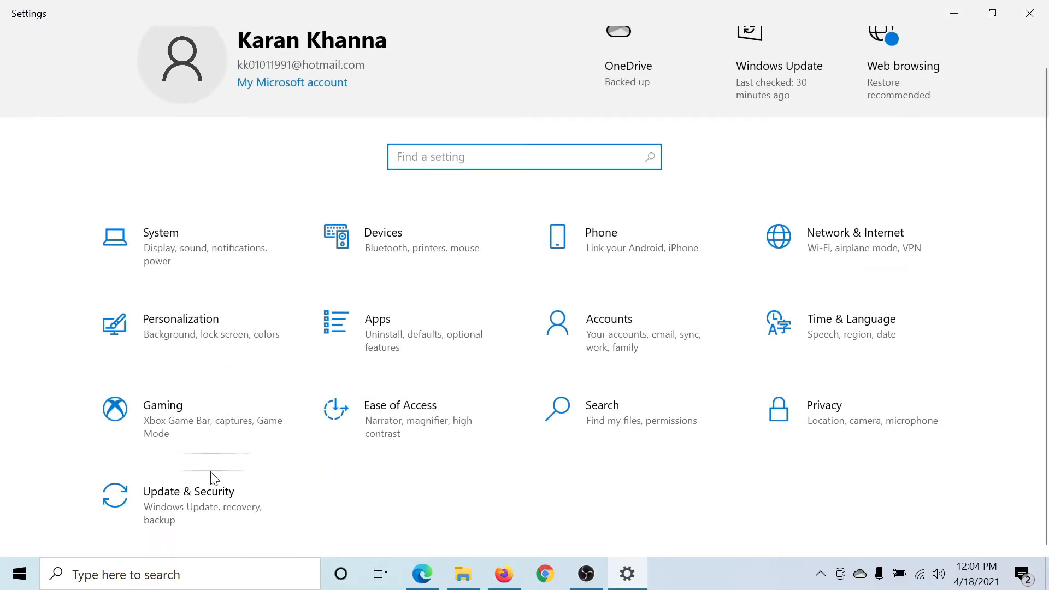
mouse_move(190, 505)
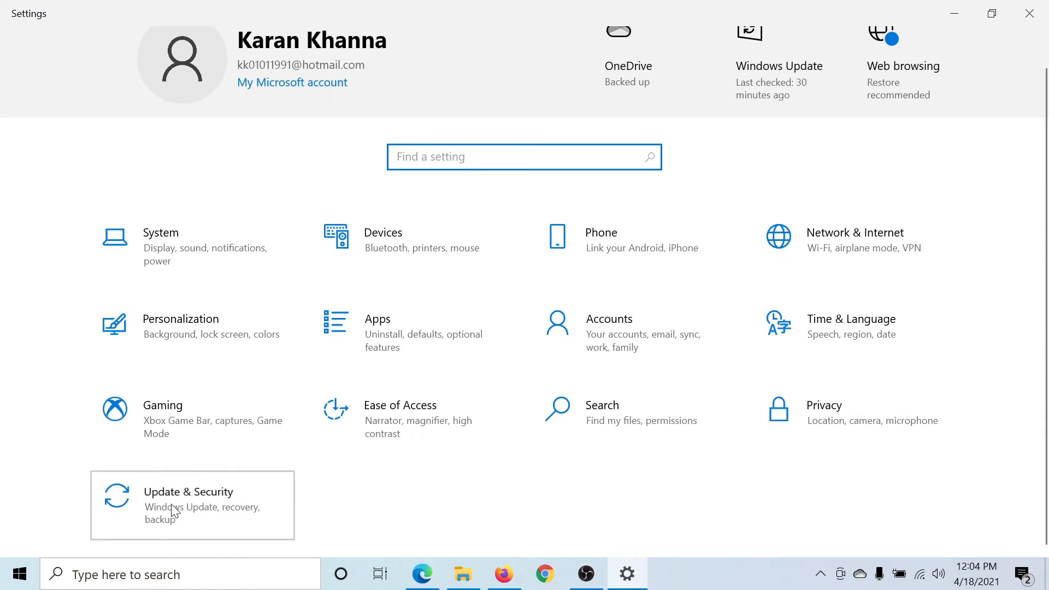
left_click(189, 505)
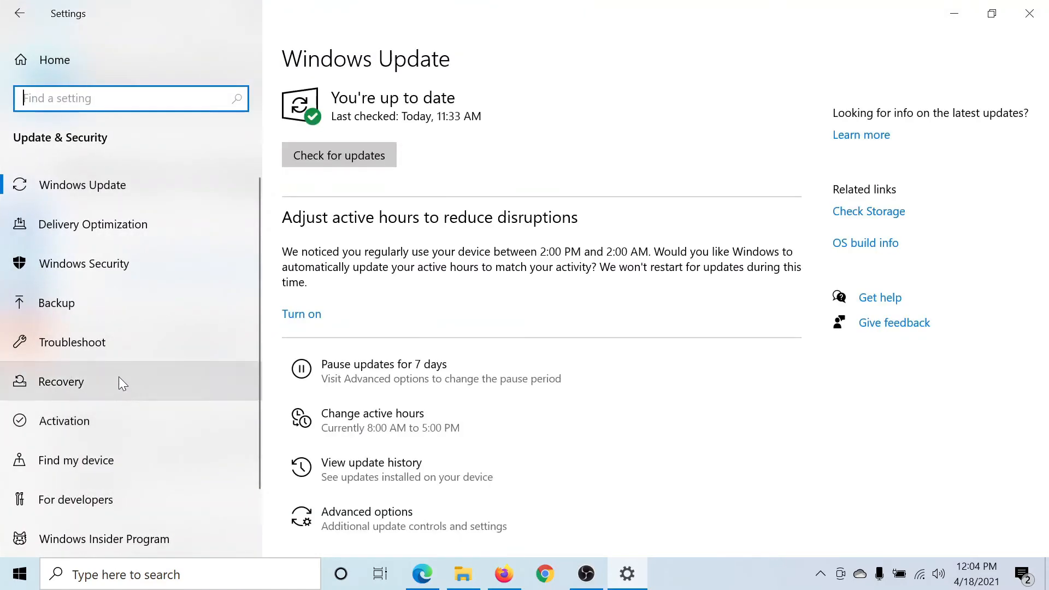
left_click(72, 342)
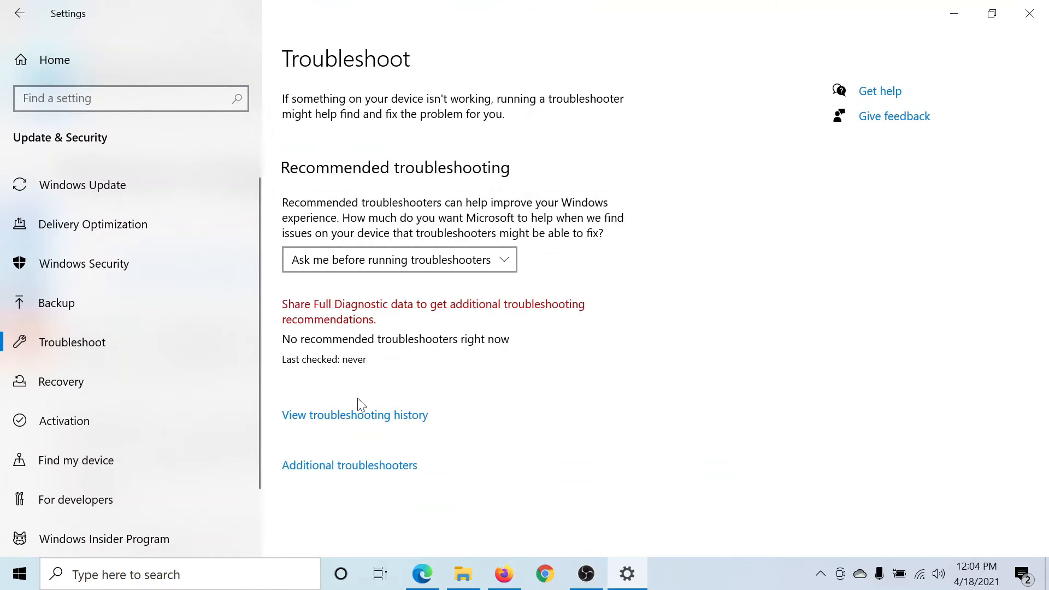
left_click(349, 465)
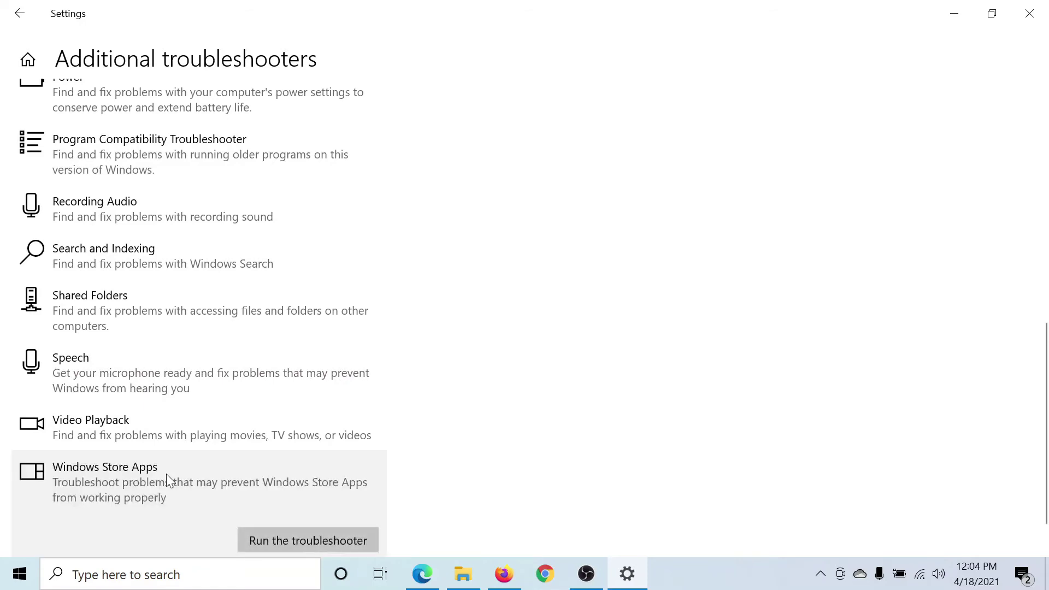
scroll("down", 3)
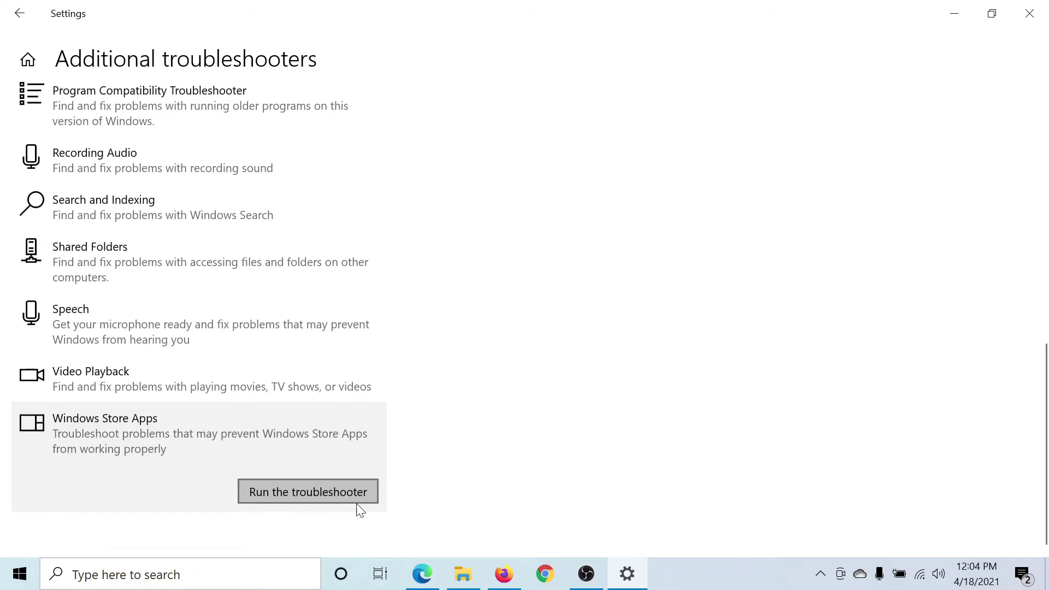
left_click(422, 573)
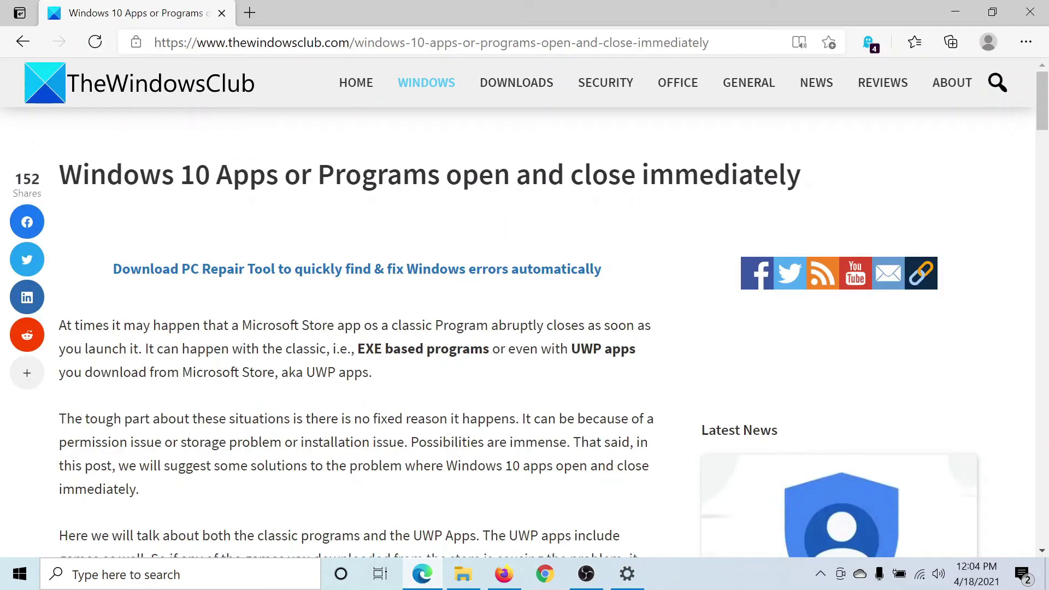